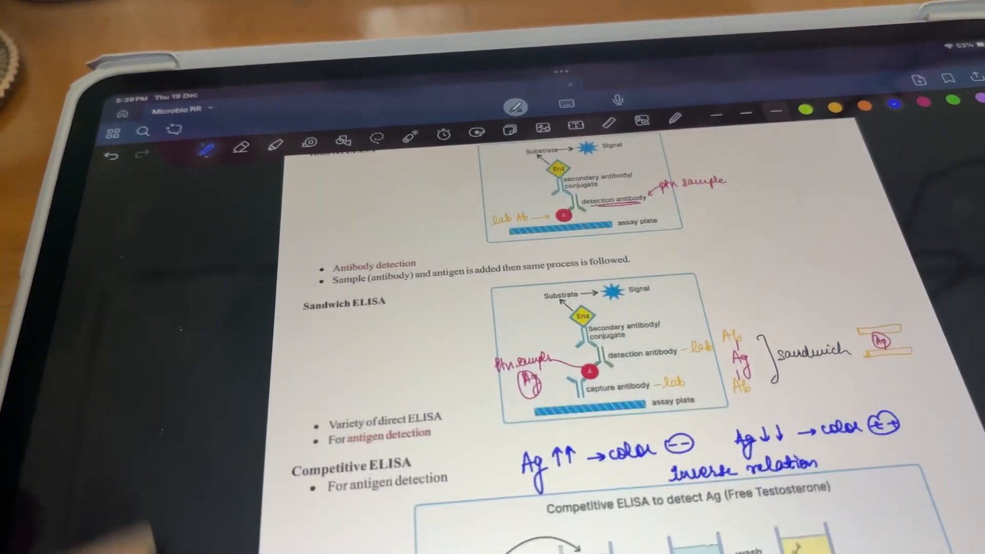
scroll(down, 3)
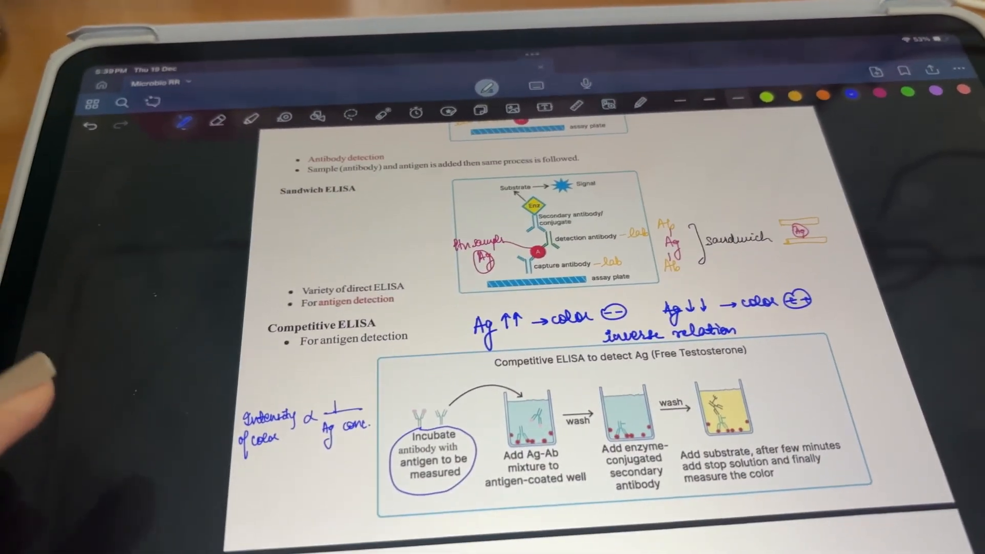
scroll(down, 3)
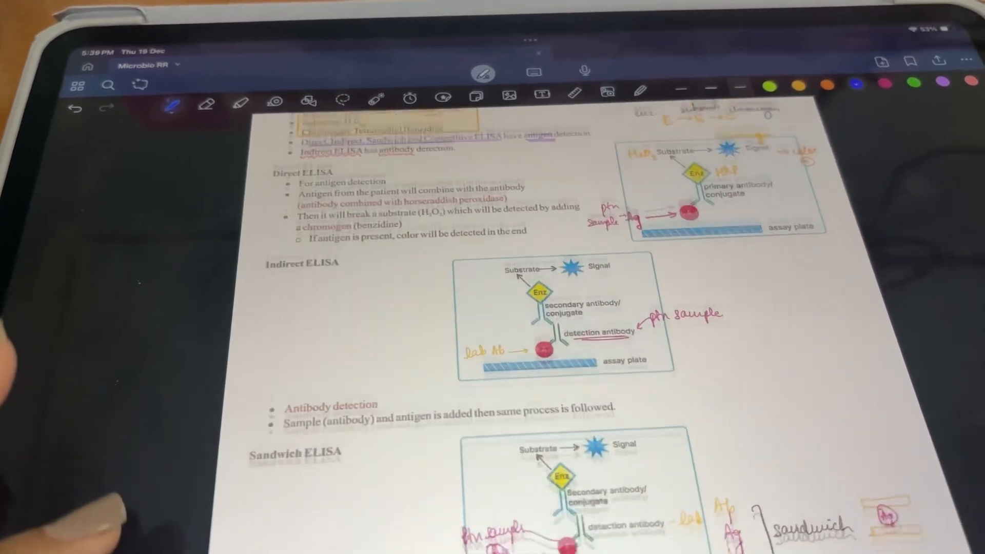